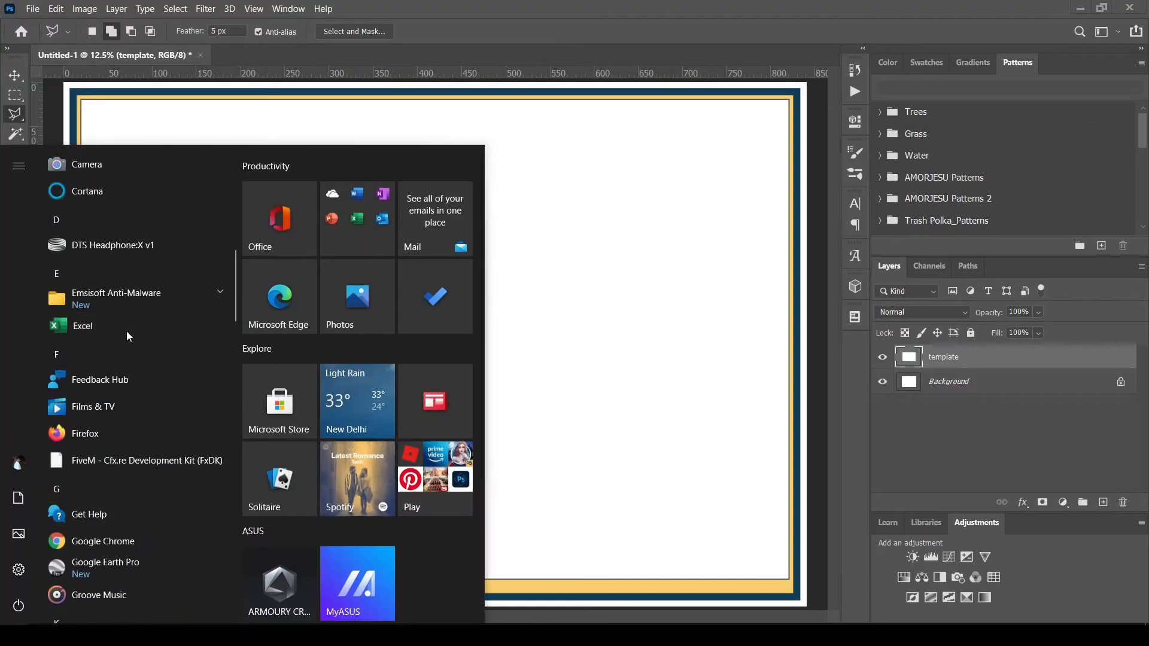
Launch Excel from the Start menu to get a blank workbook.
{"action": "left_click", "coordinate": [83, 325]}
{"action": "type", "text": "Key"}
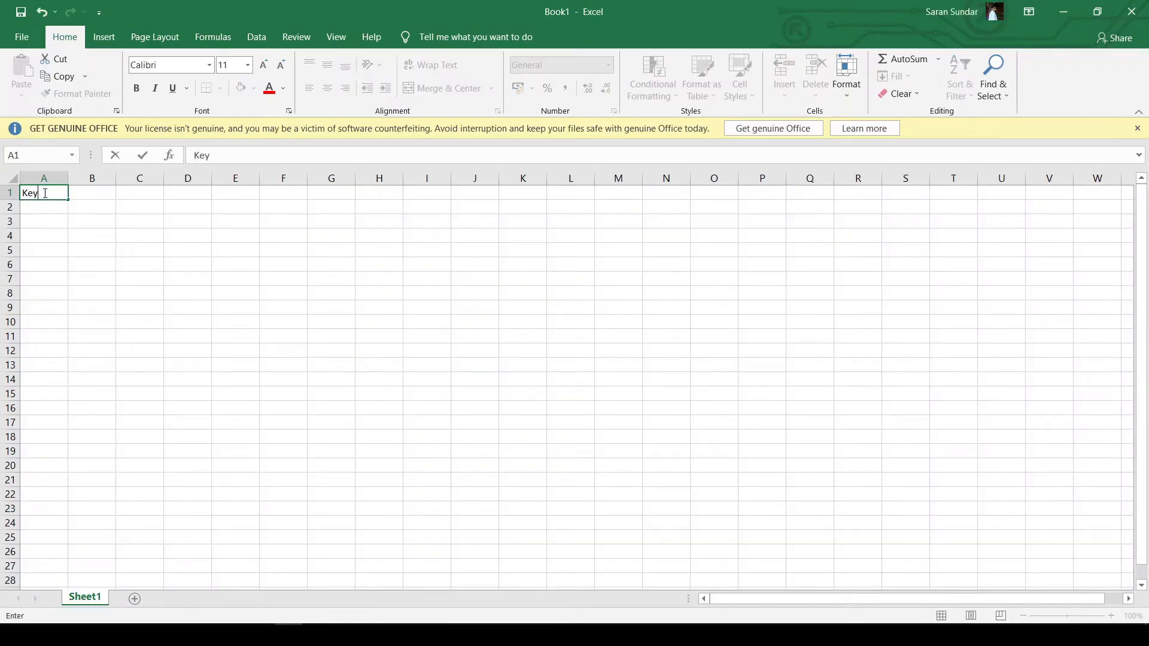
Enter the Key/Space/Area table, set its text to size 18 and shade the header row gray.
{"action": "type", "text": "Area (Sq.m"}
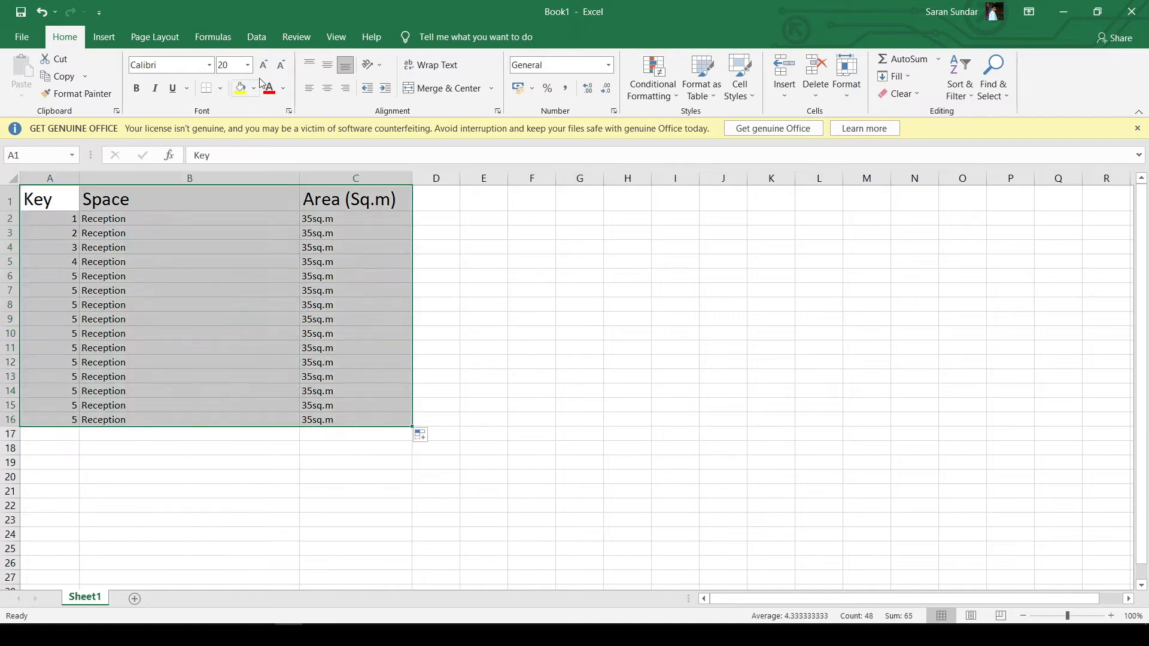
{"action": "left_click", "coordinate": [252, 65]}
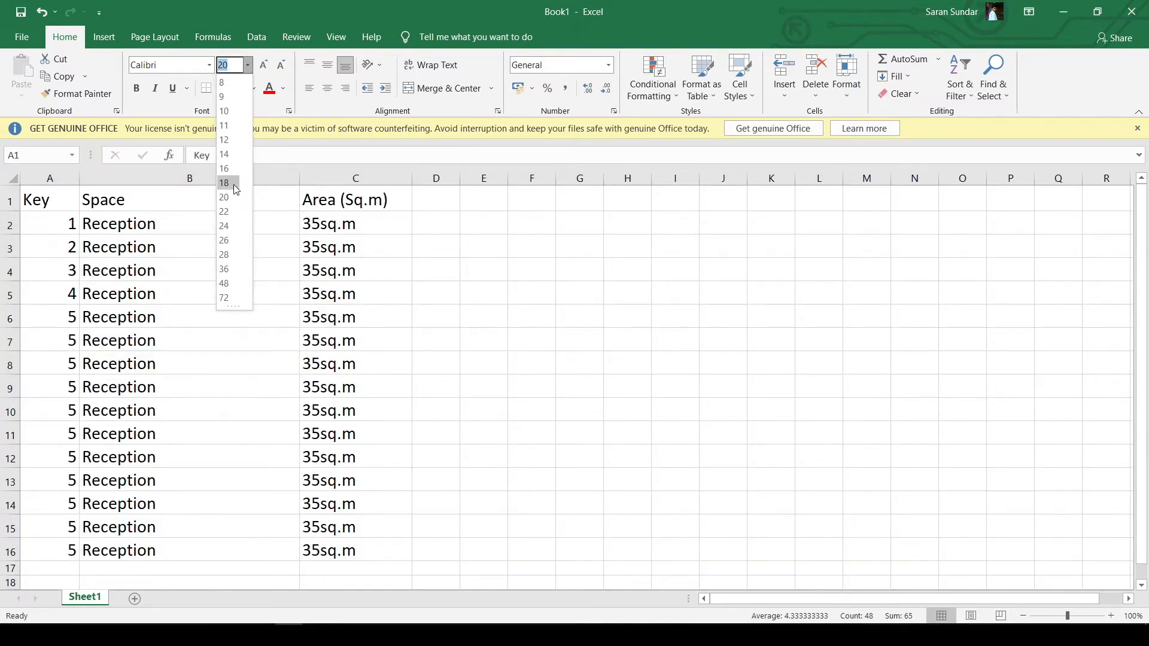
{"action": "left_click", "coordinate": [223, 181]}
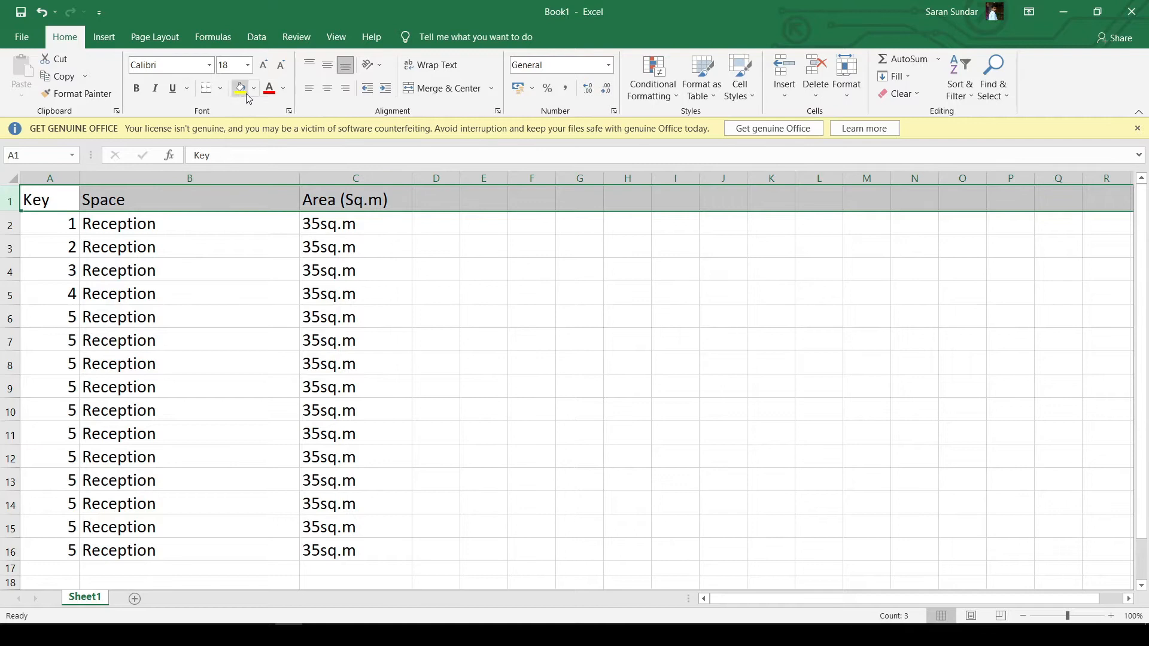
{"action": "left_click", "coordinate": [253, 88]}
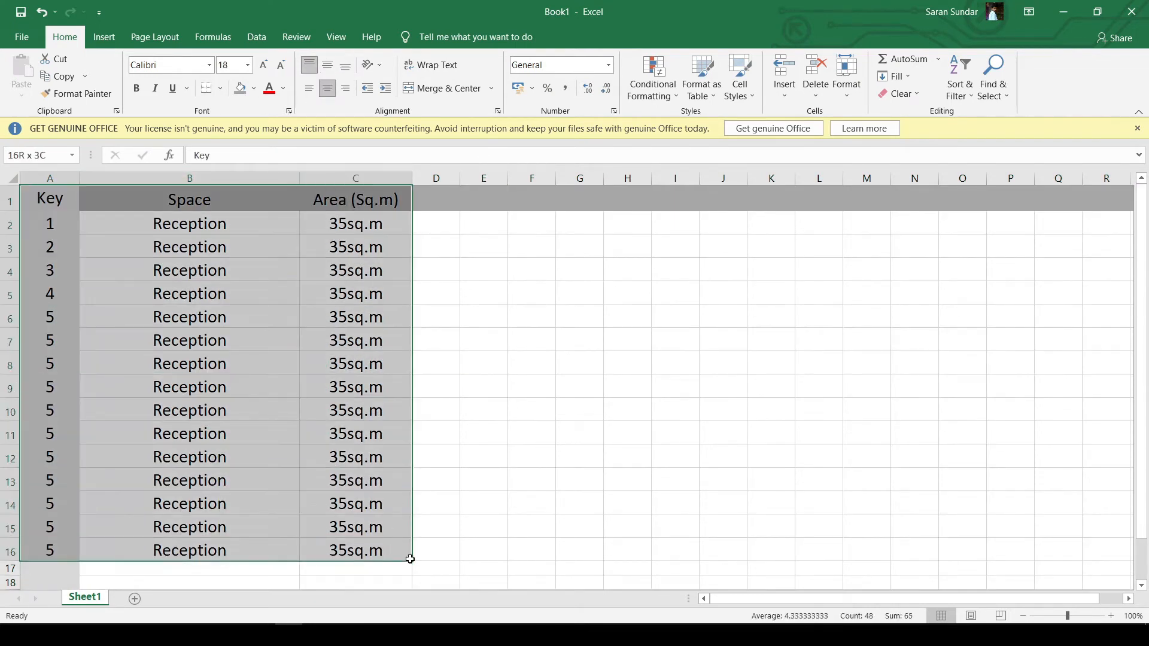
Apply All Borders to every table cell and save the workbook as Book1.xlsx.
{"action": "left_click", "coordinate": [207, 89]}
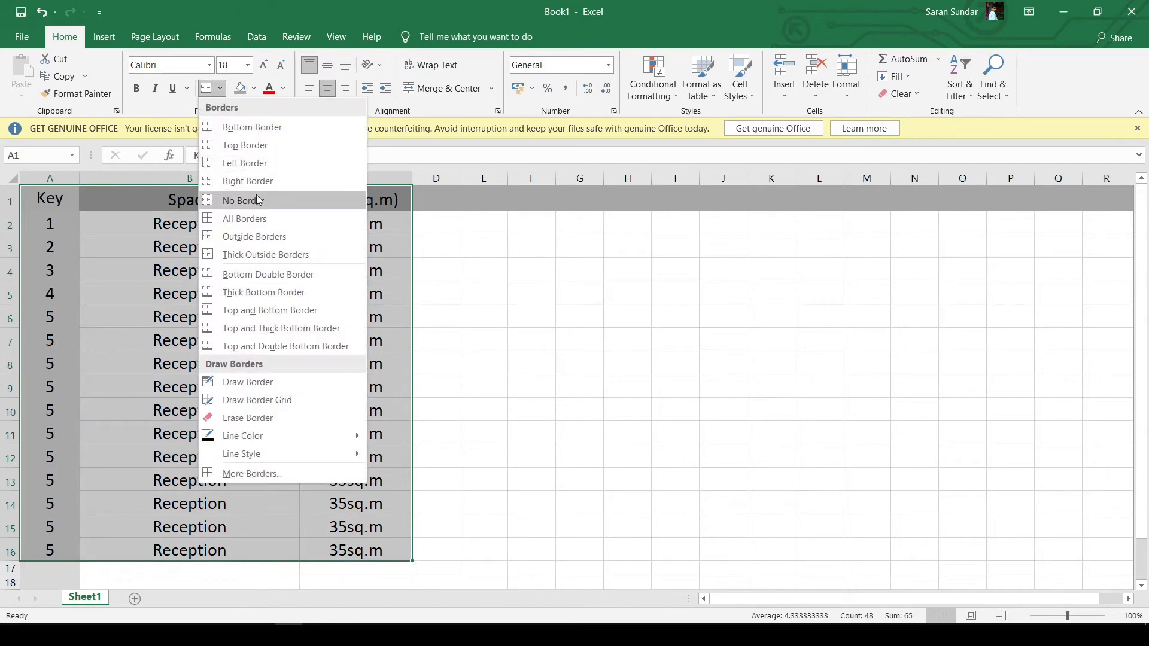
{"action": "mouse_move", "coordinate": [278, 265]}
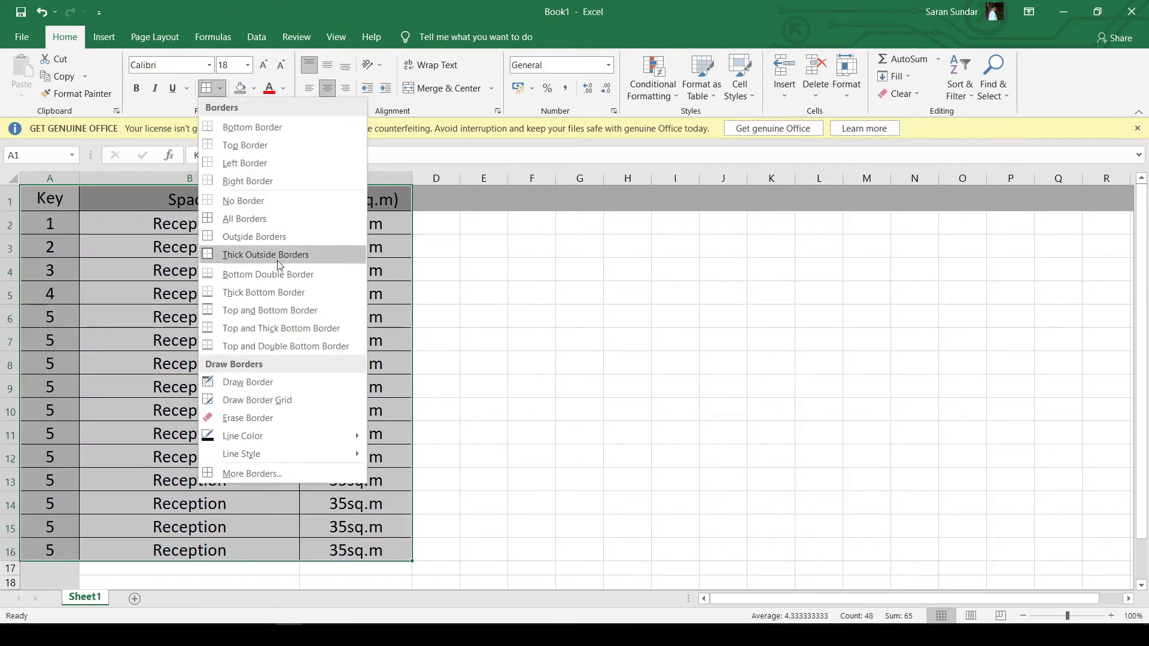
{"action": "left_click", "coordinate": [266, 254]}
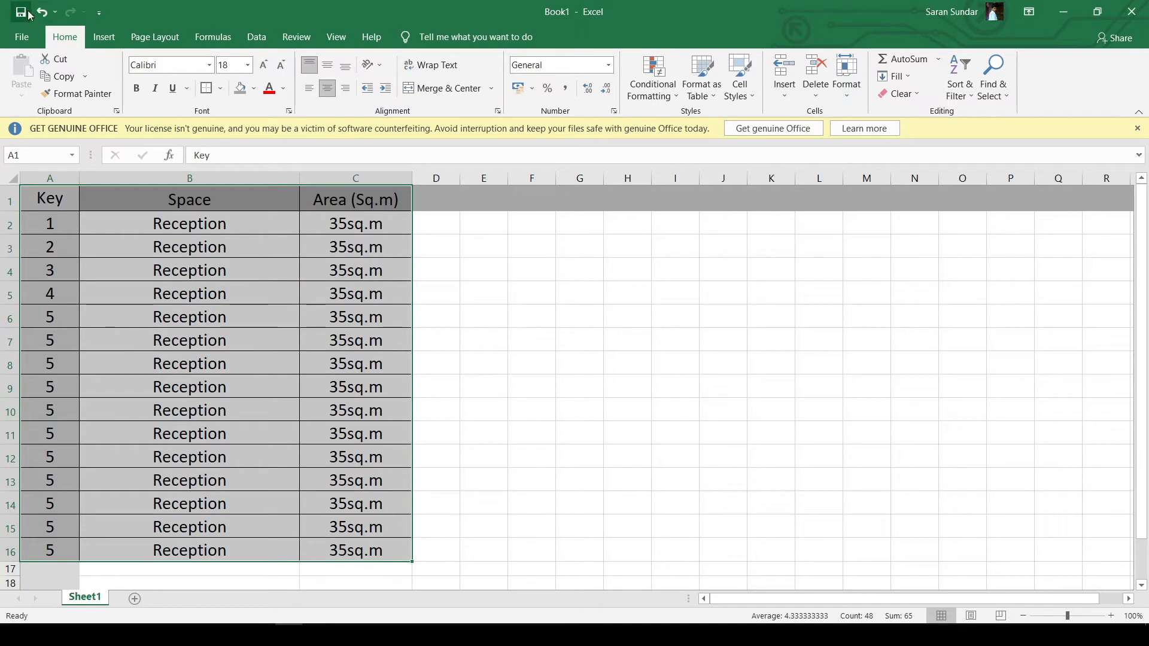
{"action": "left_click", "coordinate": [22, 12]}
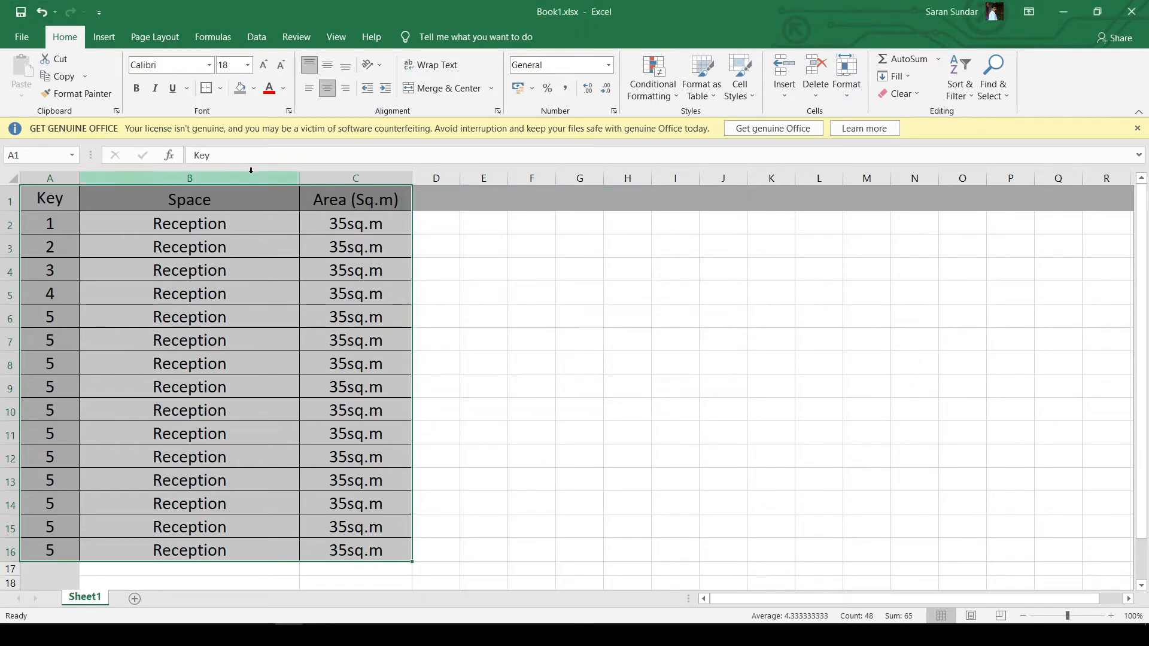
Export the bordered table as a PDF via File > Export.
{"action": "left_click", "coordinate": [23, 36]}
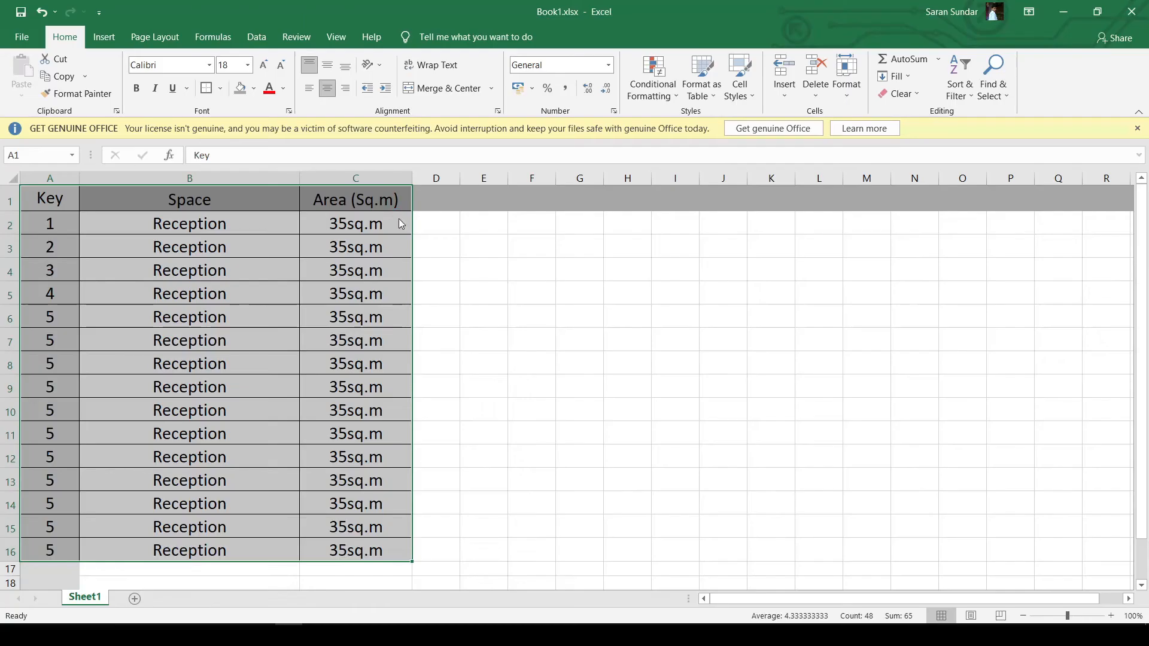
{"action": "mouse_move", "coordinate": [435, 426]}
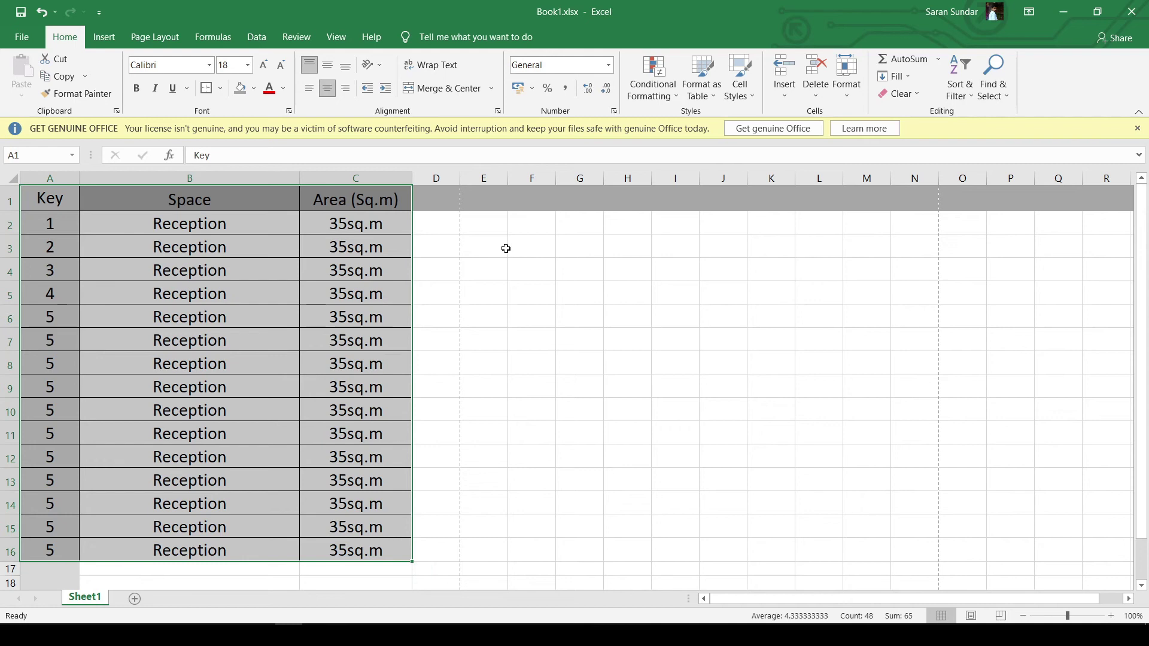
{"action": "left_click", "coordinate": [628, 386]}
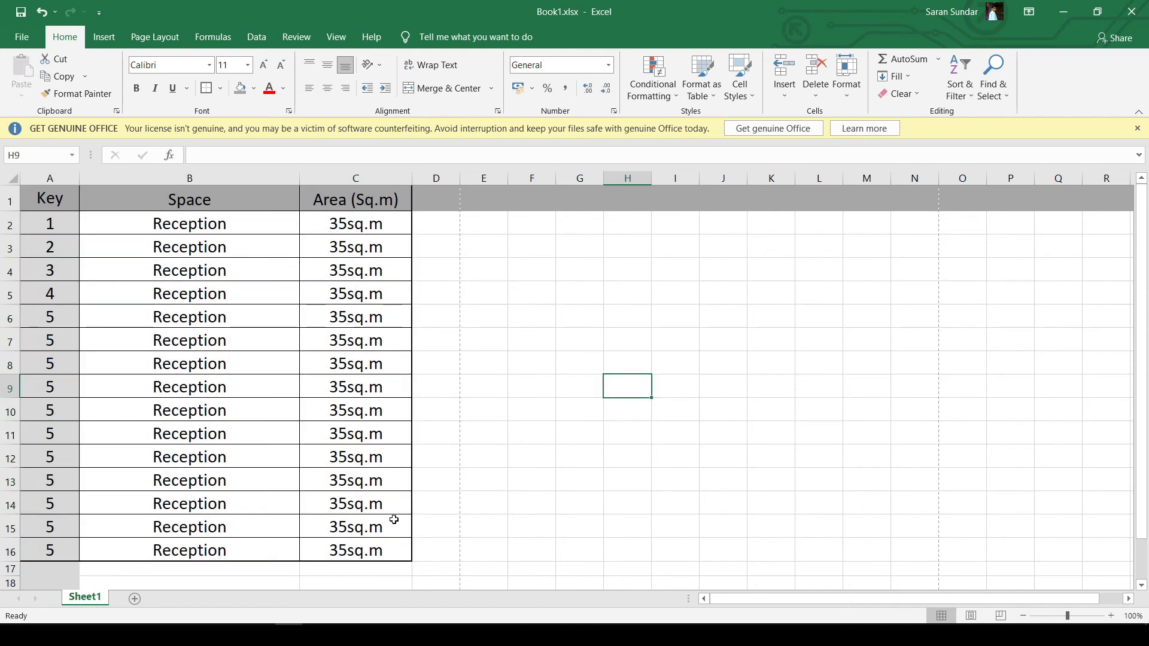